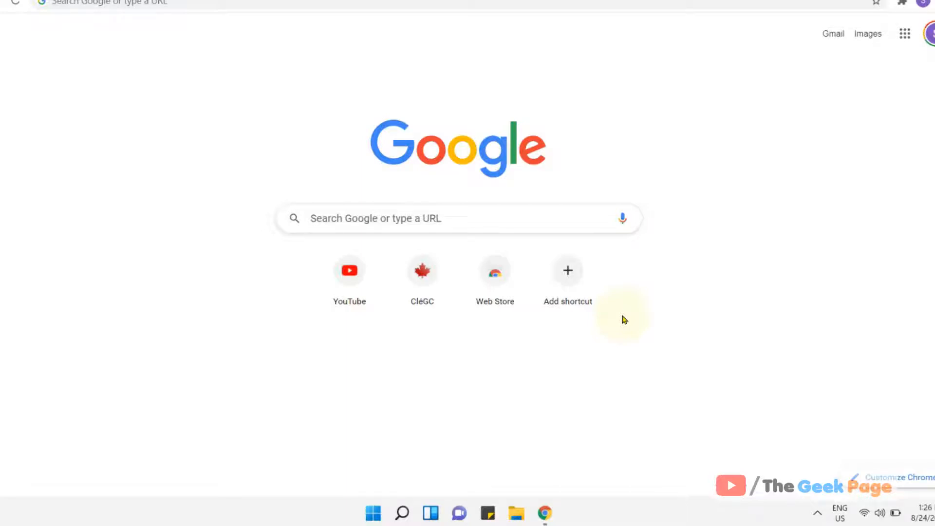
{"action": "mouse_move", "coordinate": [408, 491]}
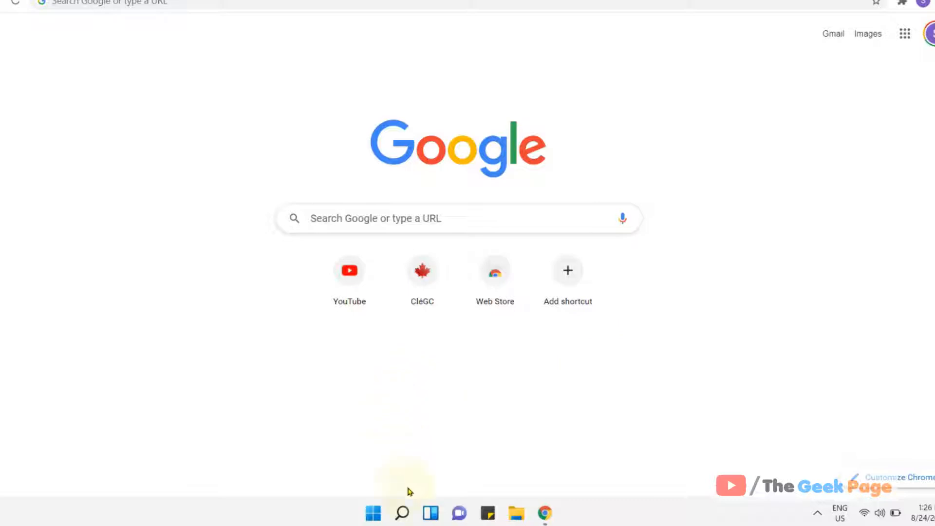
Search Windows for 'edit power plan' to find the Control Panel entry
{"action": "left_click", "coordinate": [401, 512]}
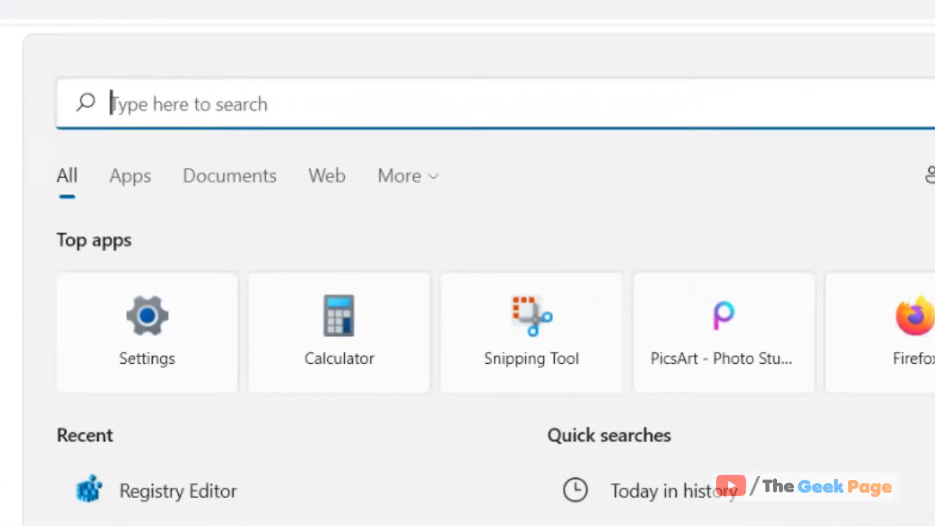
{"action": "type", "text": "edit power plan"}
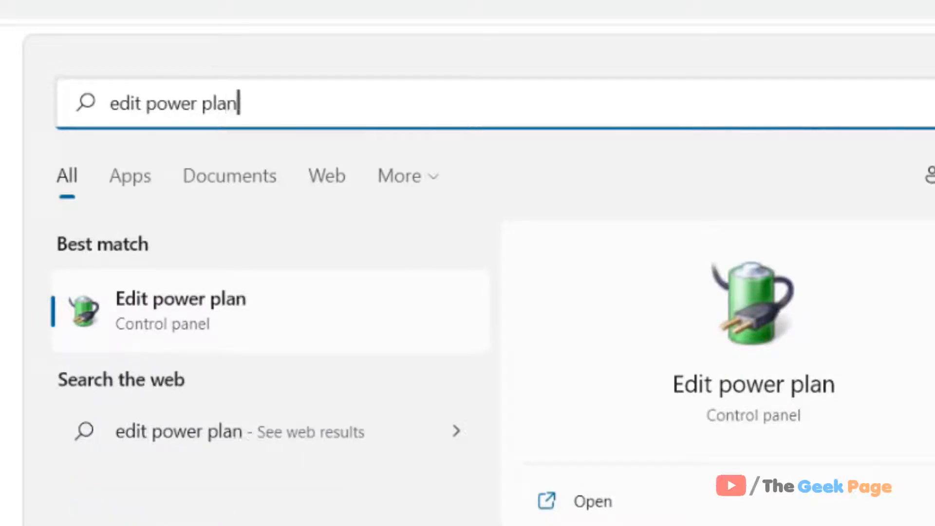
{"action": "mouse_move", "coordinate": [103, 336]}
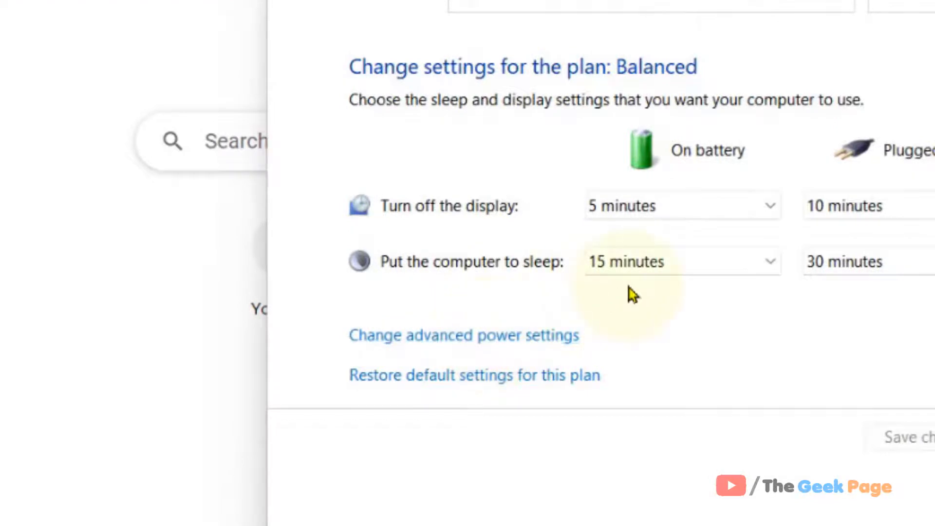
{"action": "mouse_move", "coordinate": [626, 368]}
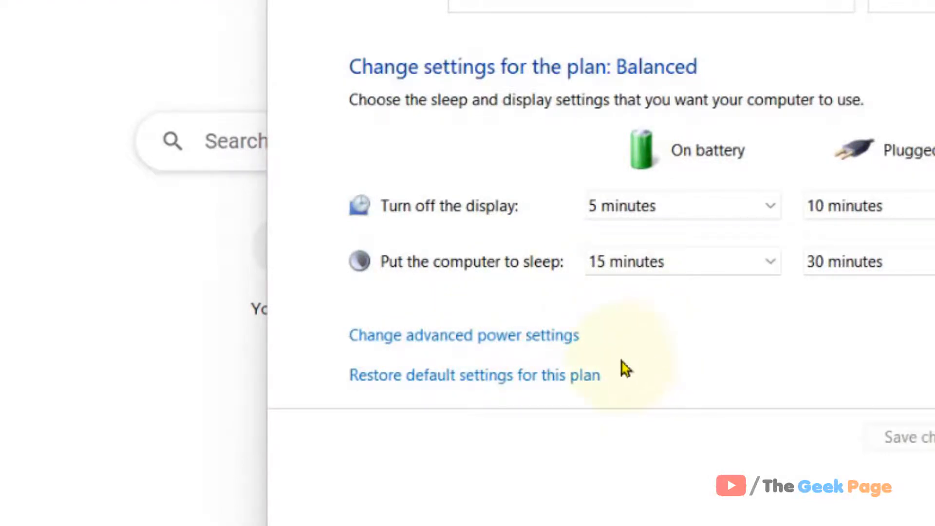
{"action": "mouse_move", "coordinate": [570, 356]}
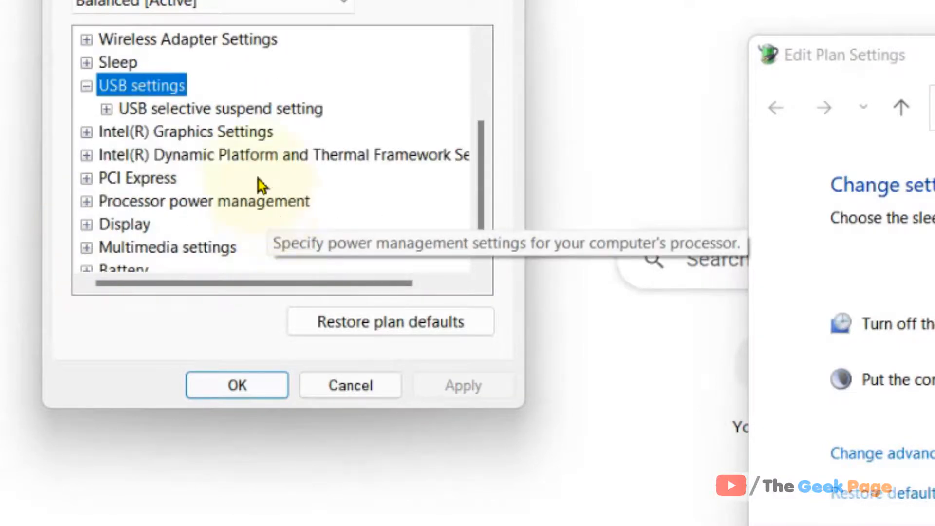
{"action": "mouse_move", "coordinate": [169, 125]}
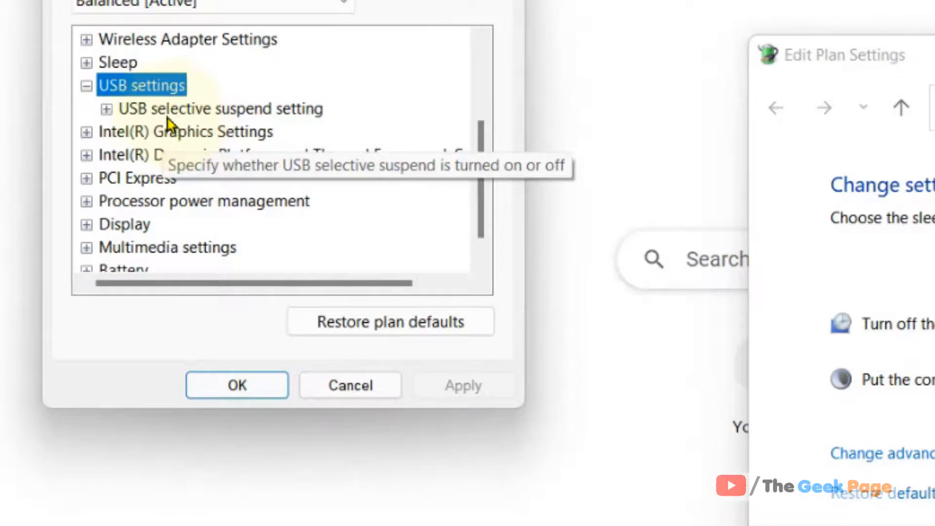
Expand USB selective suspend setting to show both Enabled values and open the On battery list
{"action": "left_click", "coordinate": [218, 109]}
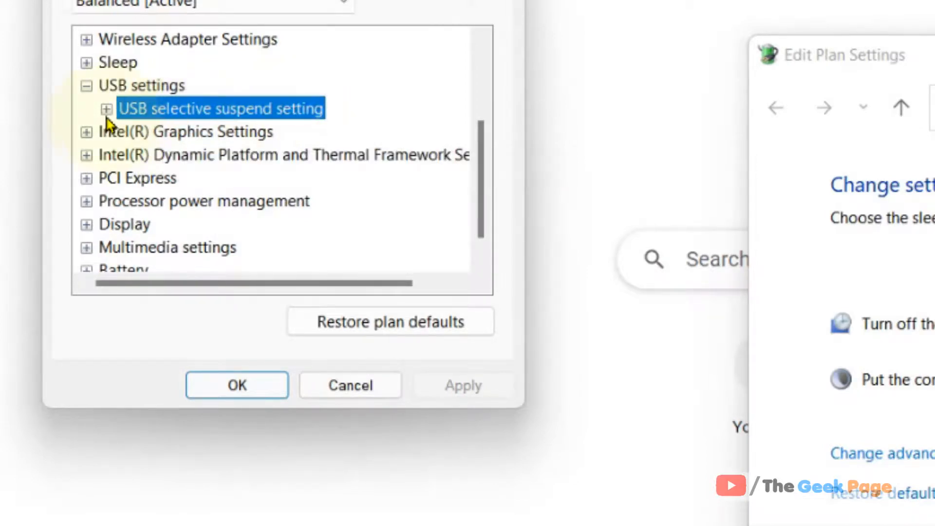
{"action": "left_click", "coordinate": [106, 108]}
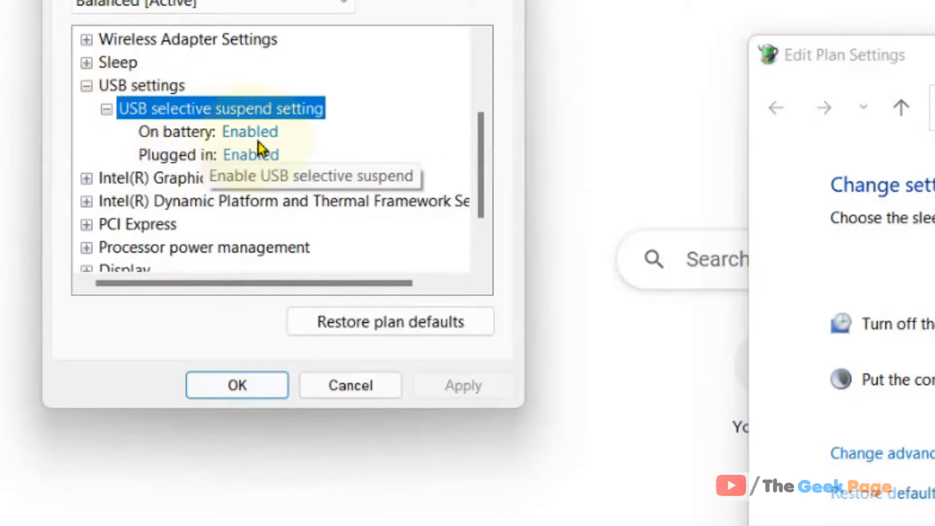
{"action": "left_click", "coordinate": [249, 132]}
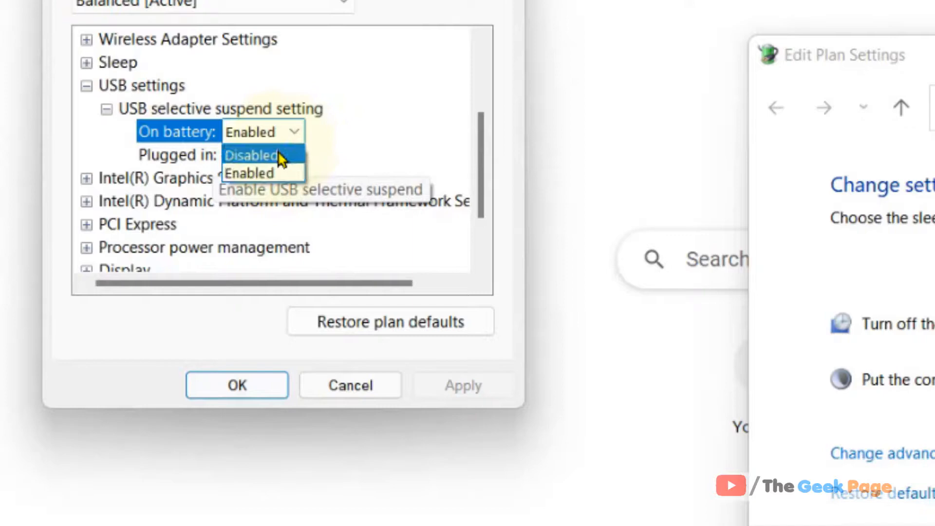
Set USB selective suspend to Disabled, then Apply and OK to close advanced settings
{"action": "left_click", "coordinate": [251, 155]}
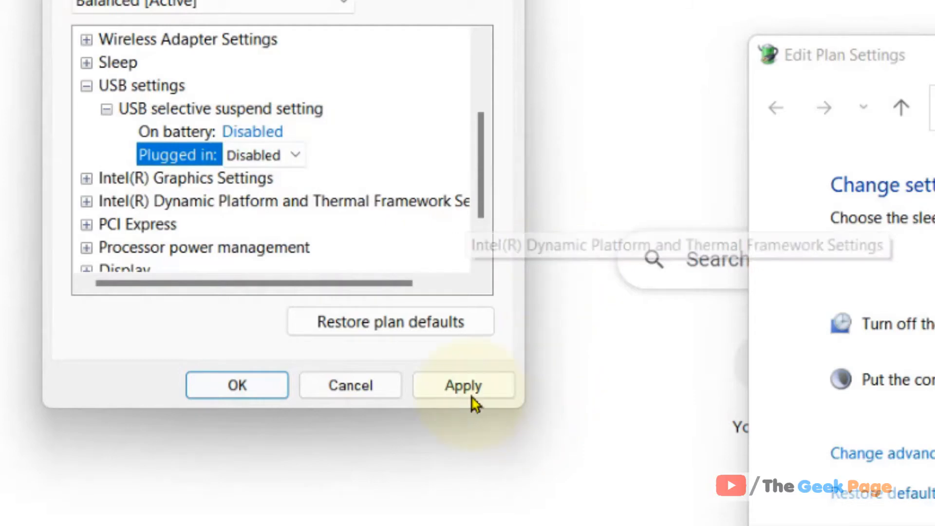
{"action": "left_click", "coordinate": [463, 386]}
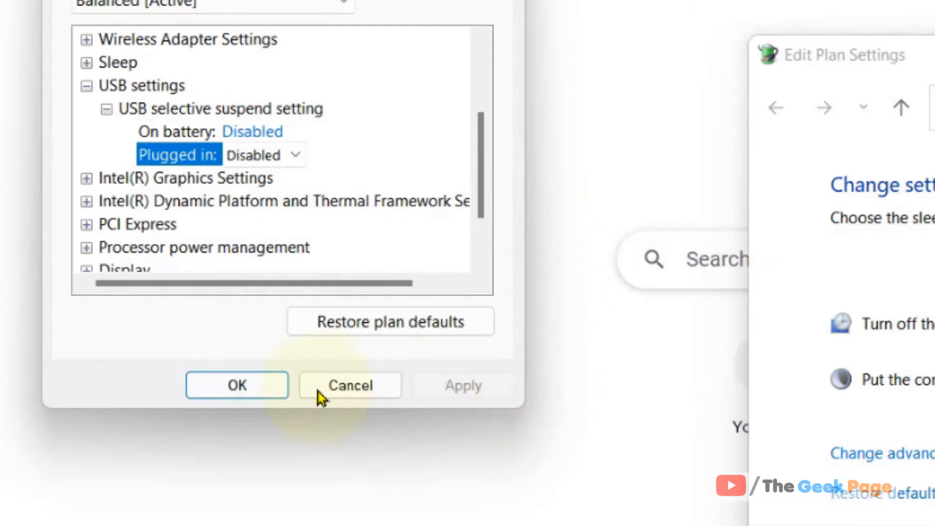
{"action": "left_click", "coordinate": [237, 384]}
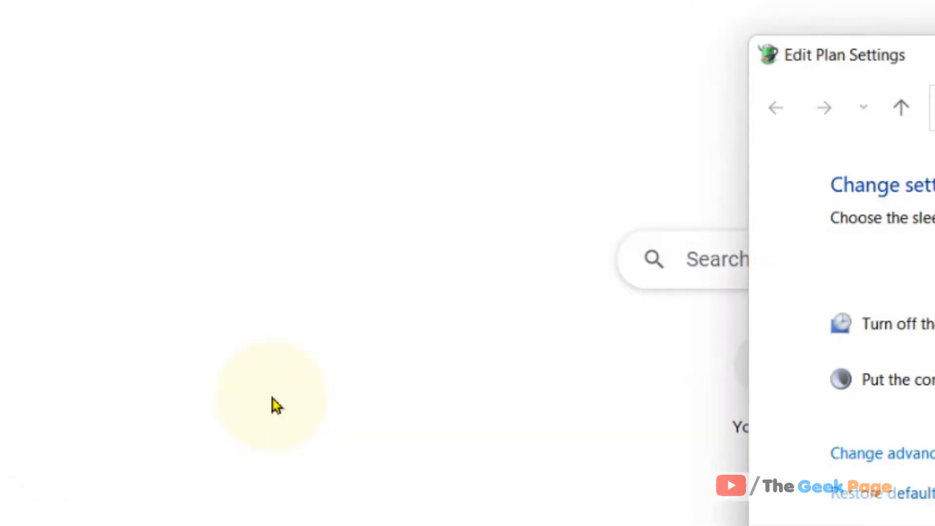